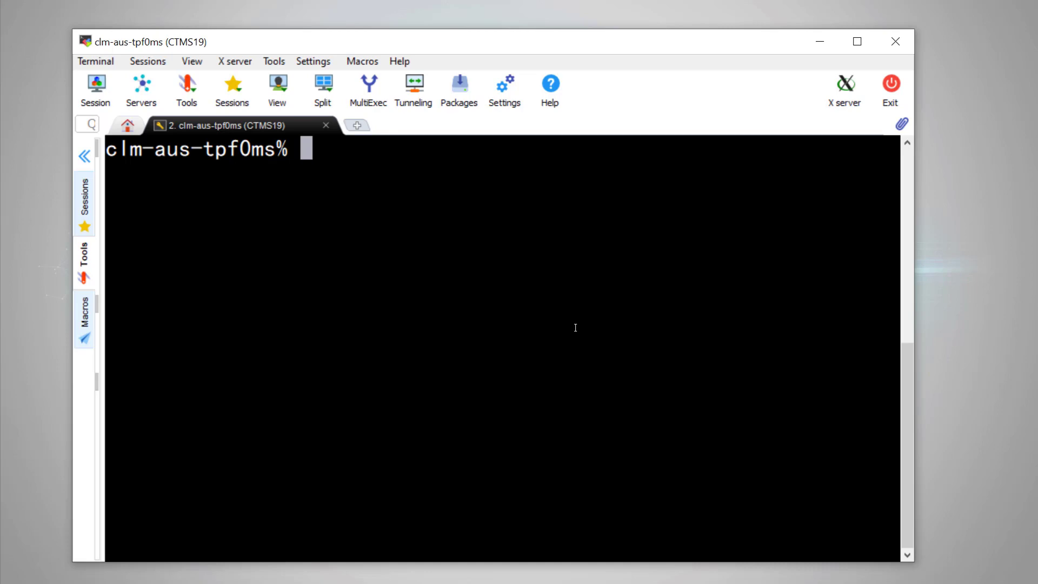
# Step: Launch ctm_menu and enter option 6, the Simple Mail Transfer Protocol Parameters menu
pyautogui.write('ct')
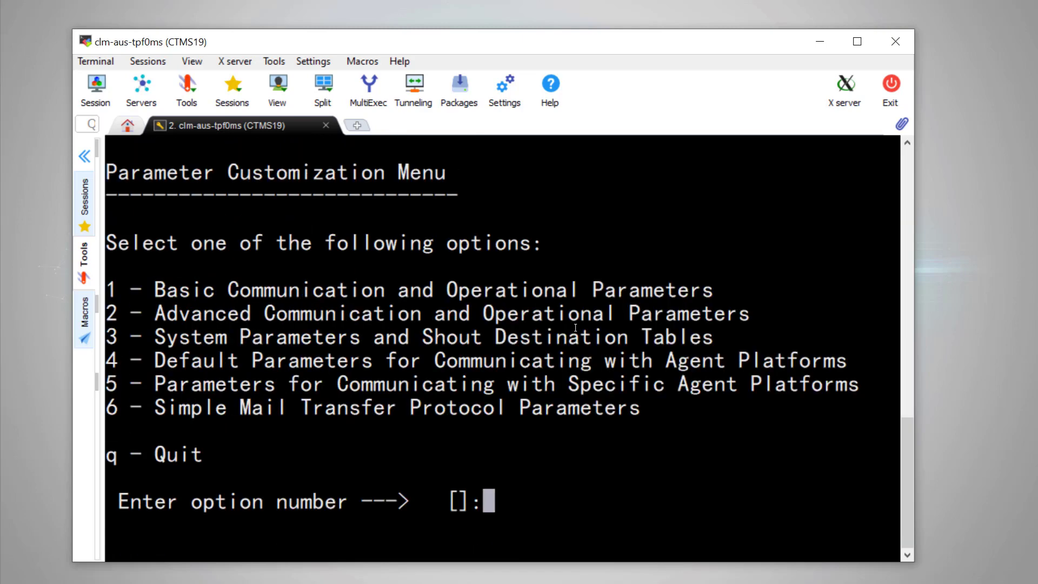
pyautogui.write('6')
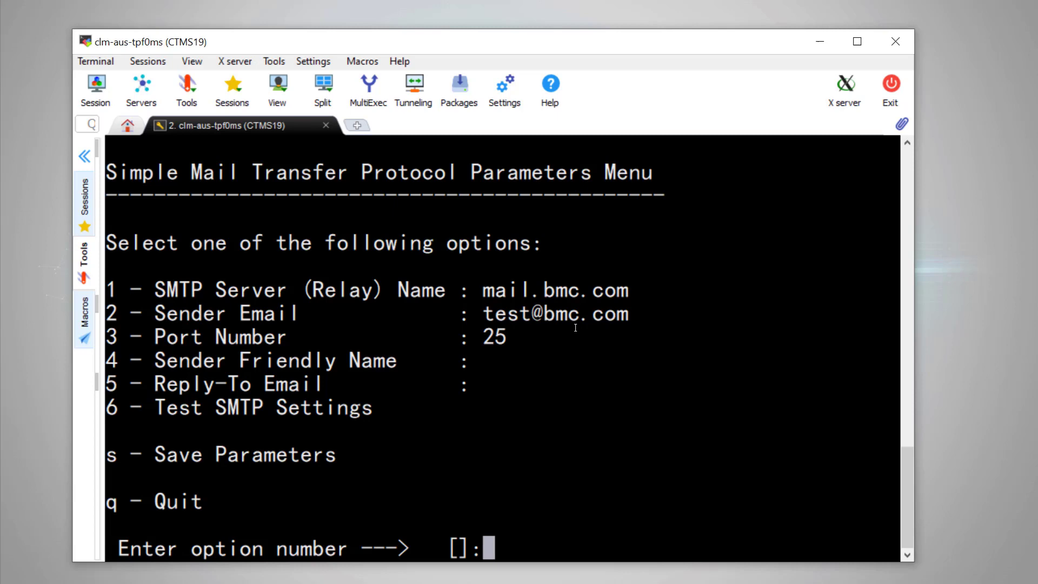
pyautogui.write('6')
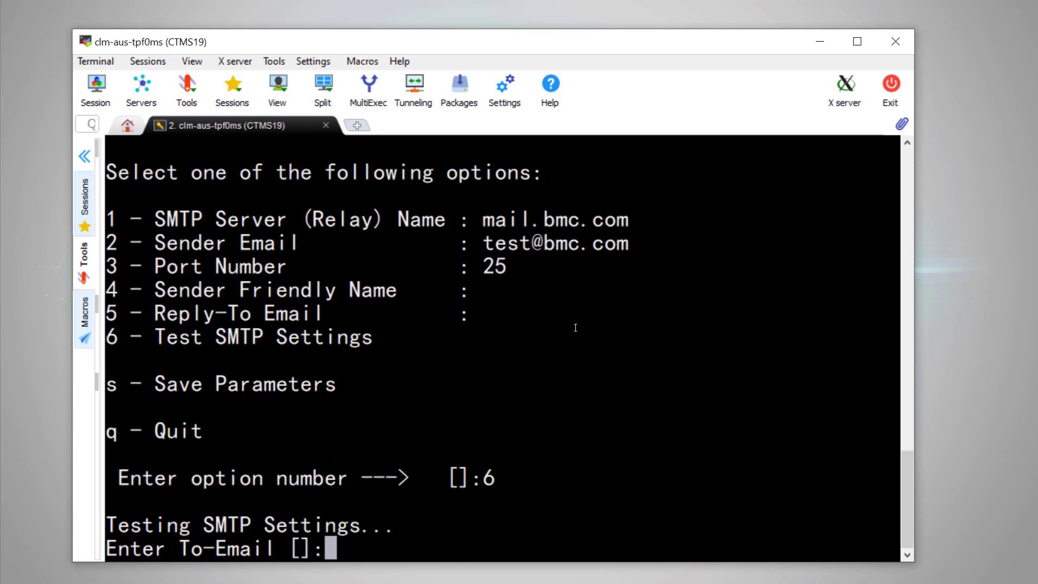
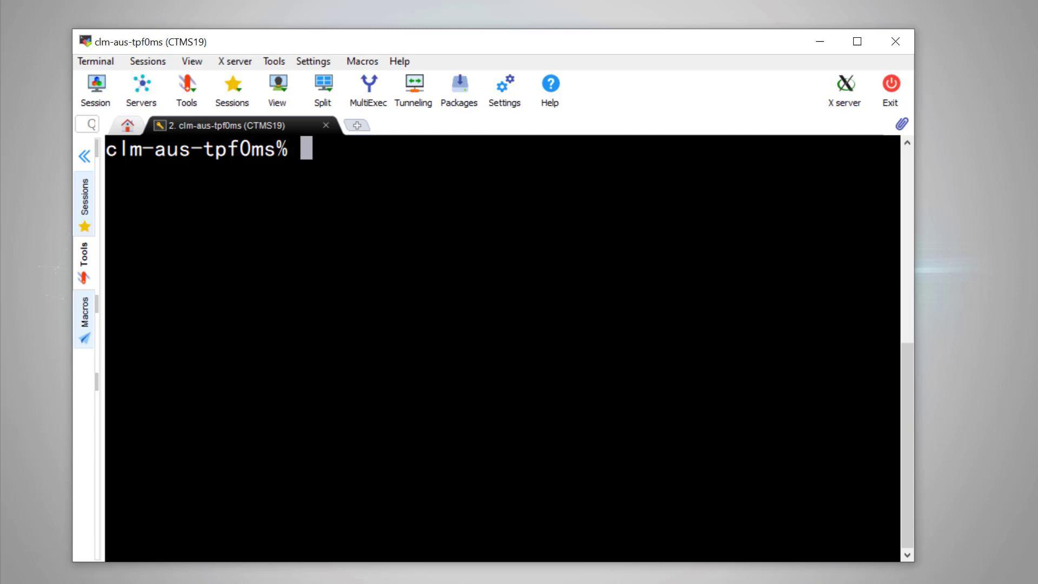
# Step: Start a telnet session to mail.bmc.com on port 25 and receive the ESMTP greeting
pyautogui.write('te')
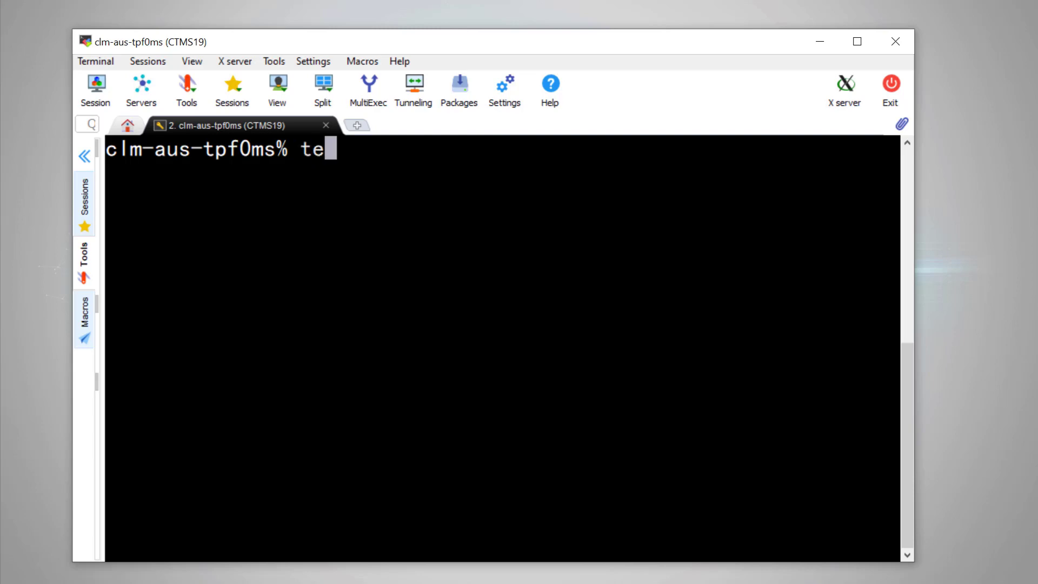
pyautogui.write('lnet')
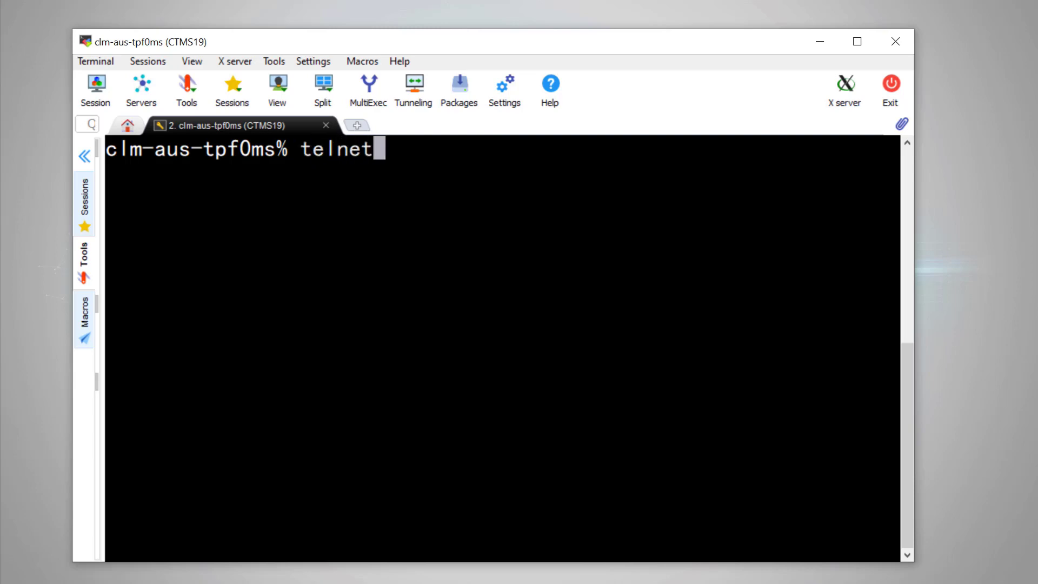
pyautogui.write('mai')
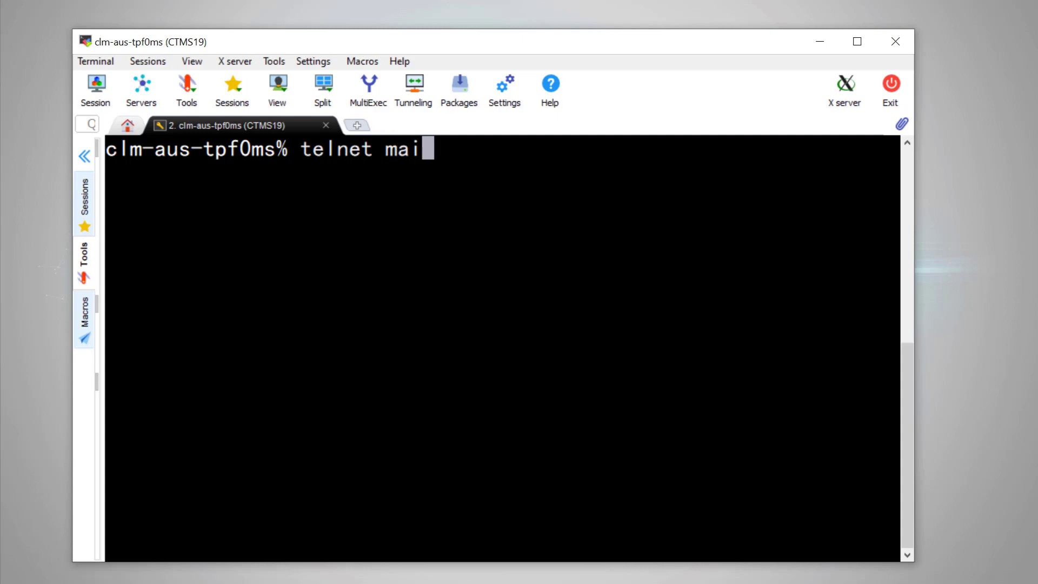
pyautogui.write('.bm')
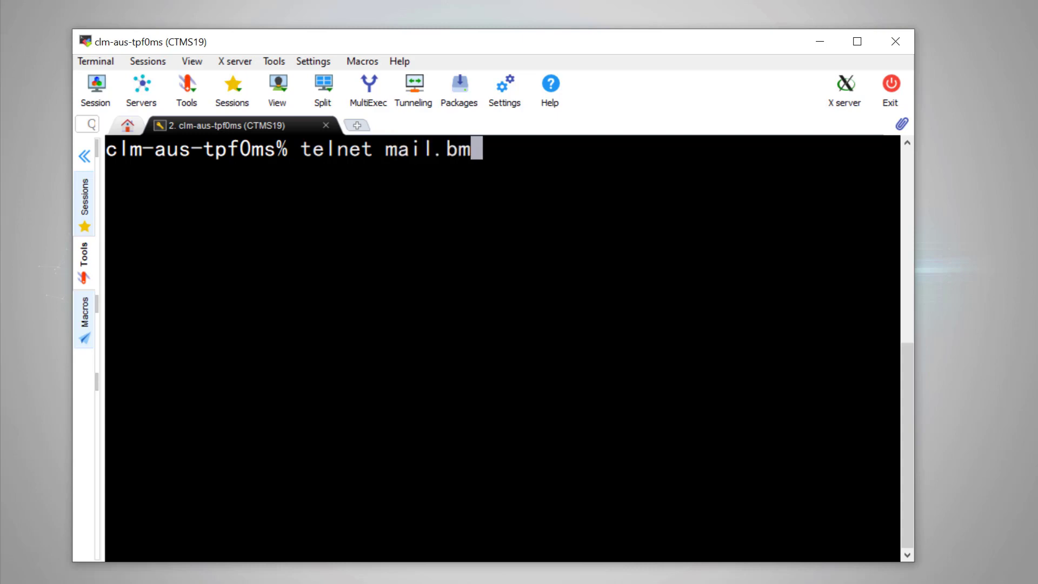
pyautogui.write('c.com 25')
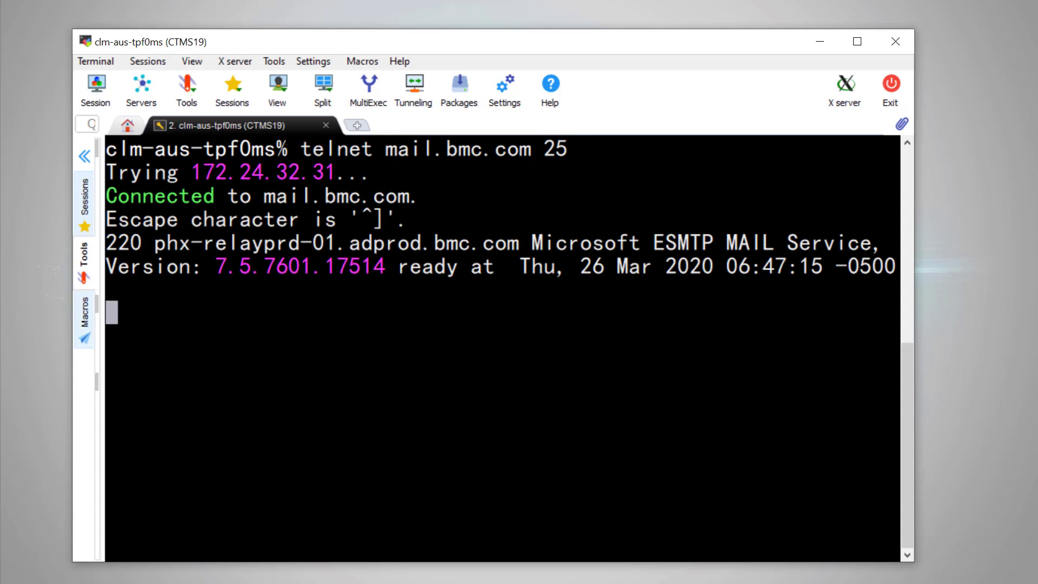
pyautogui.write('ehlo a')
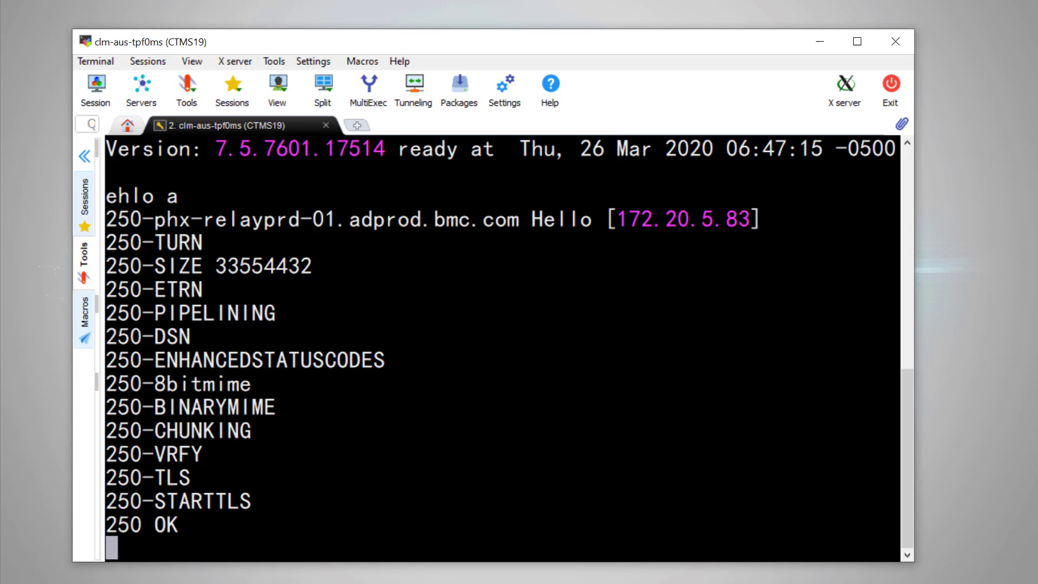
pyautogui.write('mail')
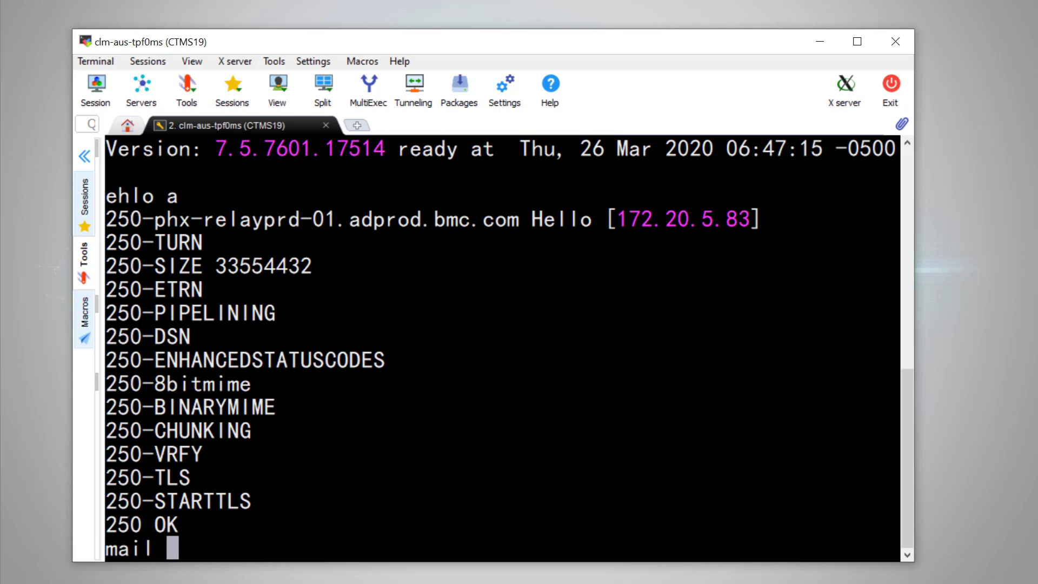
pyautogui.write('from:')
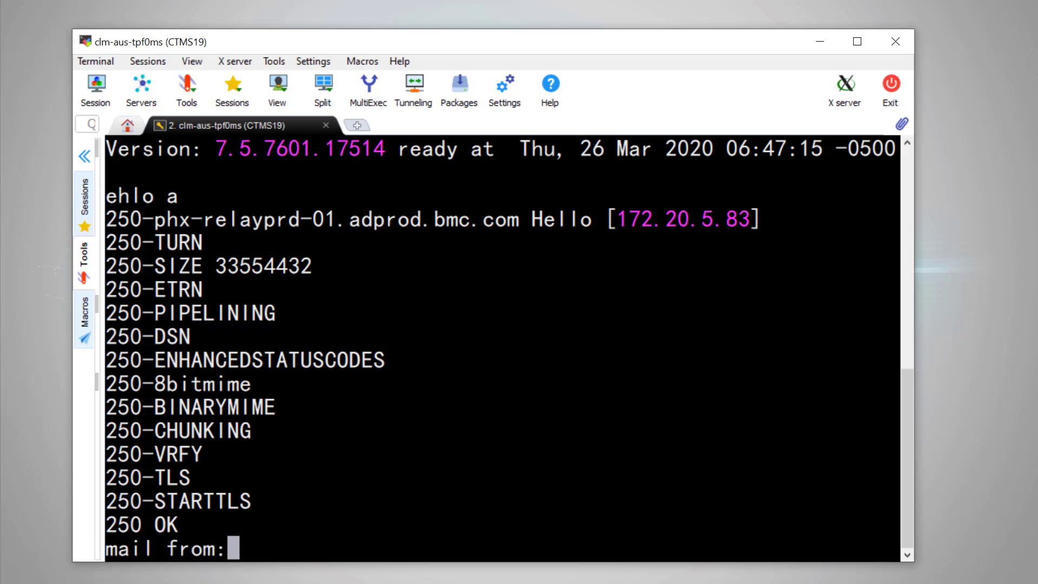
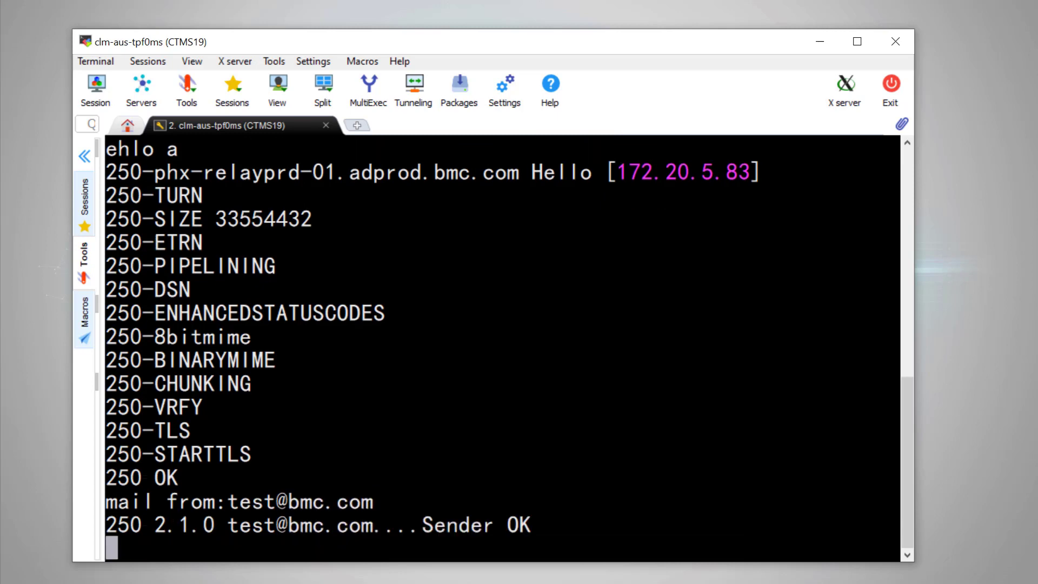
pyautogui.write('rcpt to')
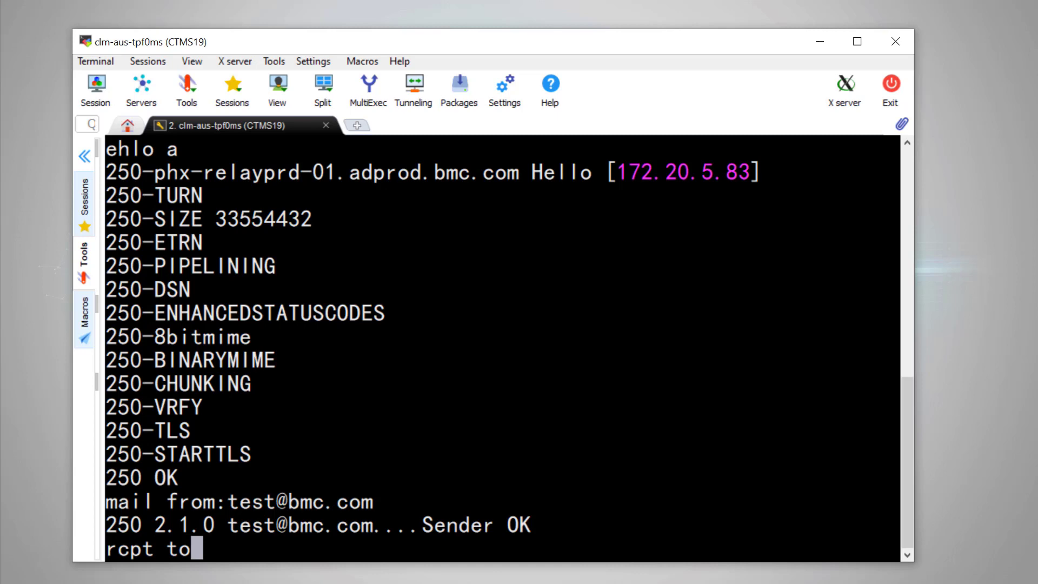
pyautogui.write(':')
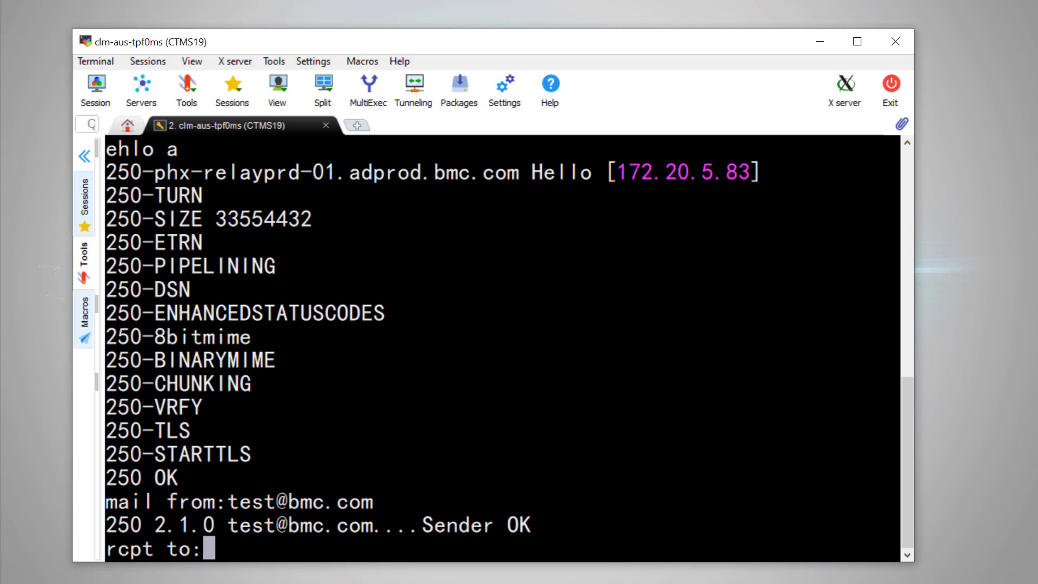
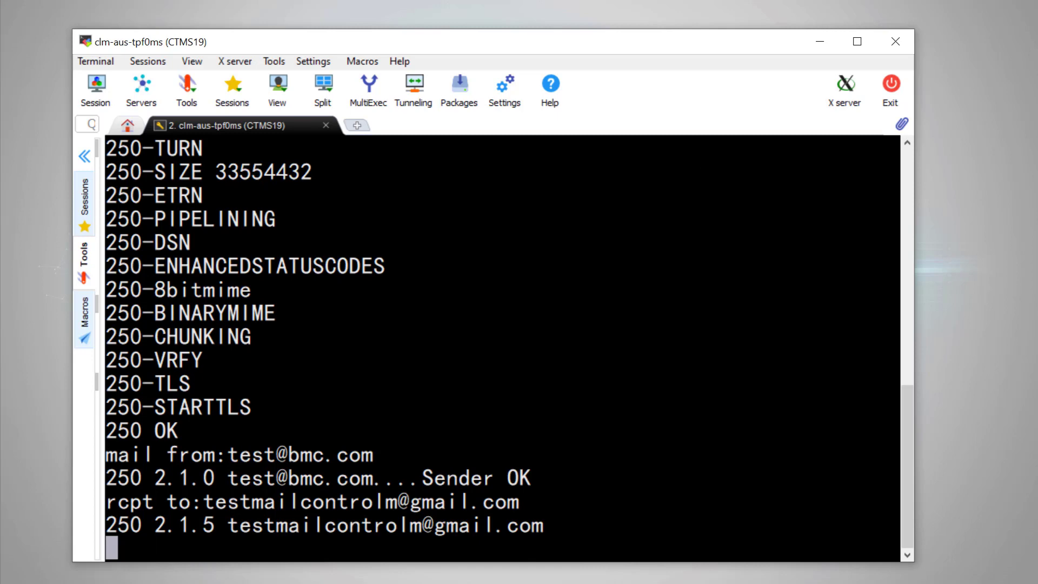
# Step: Send the data body 'testmail, please ignore', end with a dot and quit the session
pyautogui.write('data')
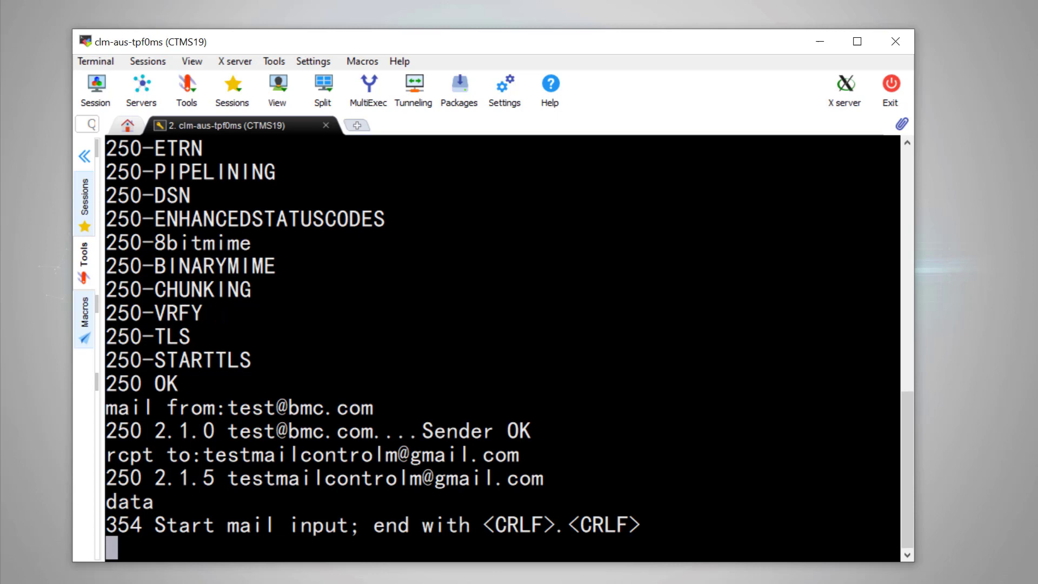
pyautogui.write('testmail')
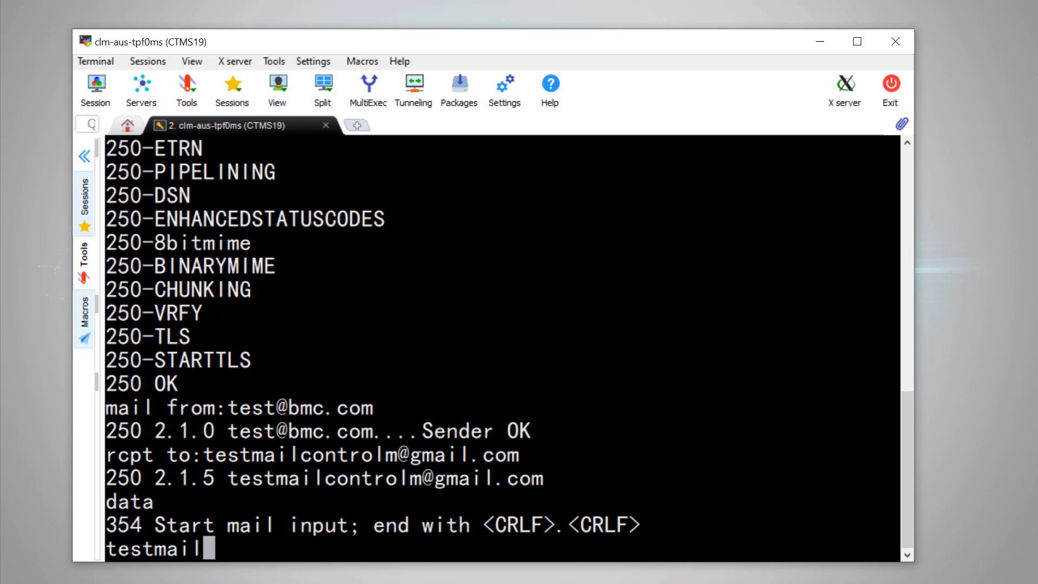
pyautogui.write(', ple')
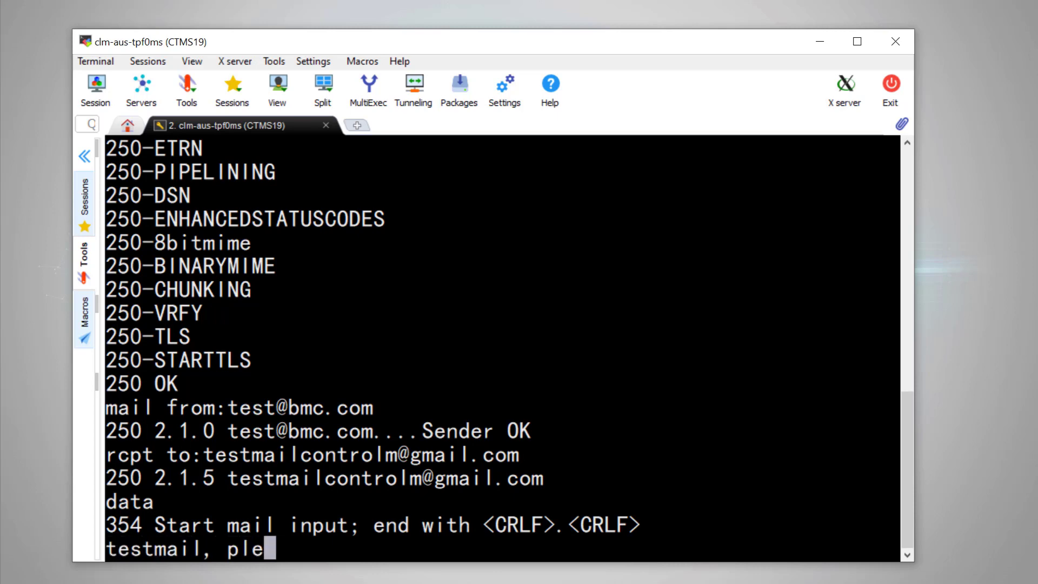
pyautogui.write('ase ignore')
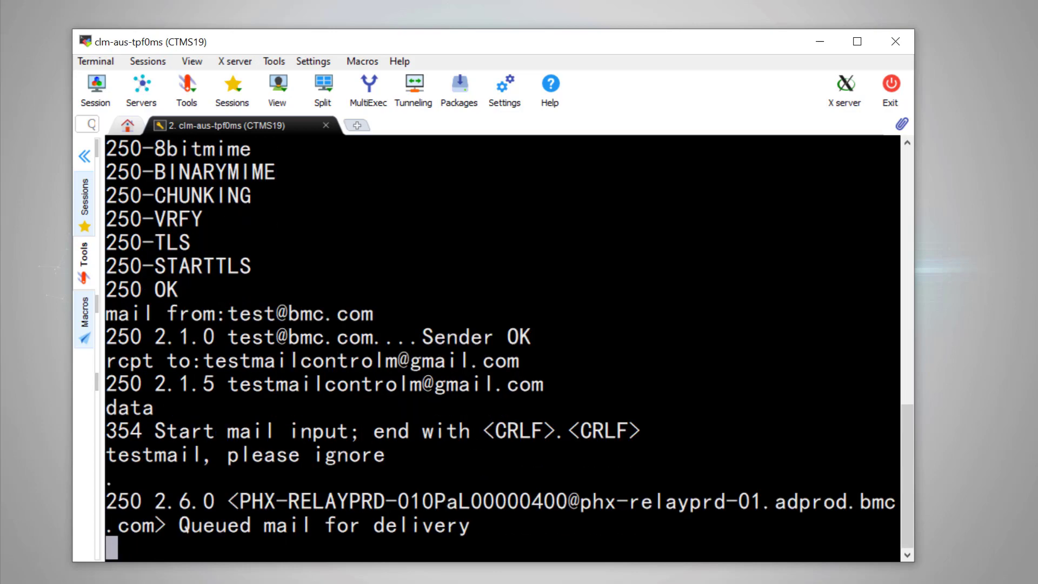
pyautogui.write('qu')
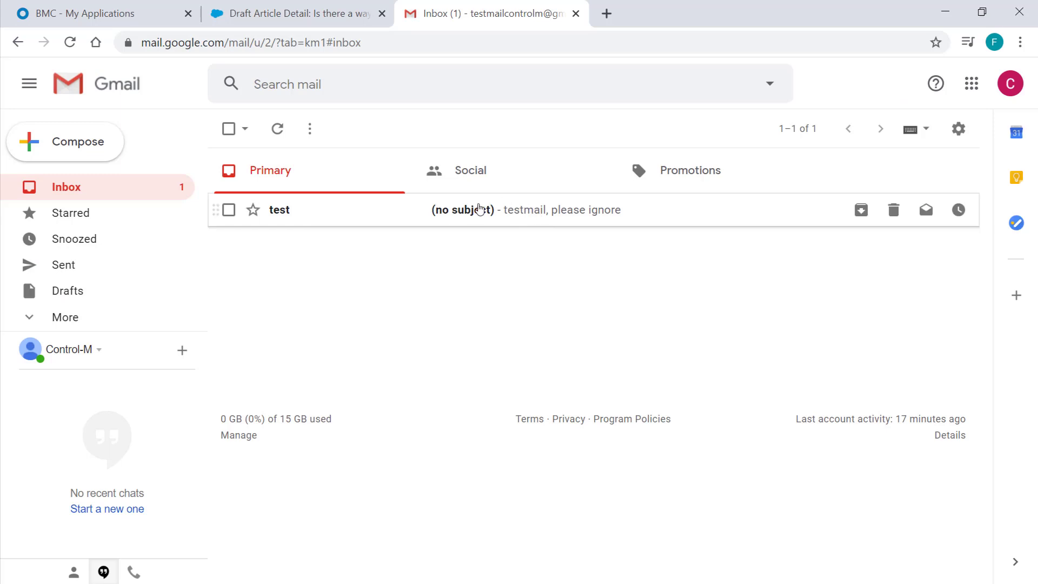
pyautogui.moveTo(545, 223)
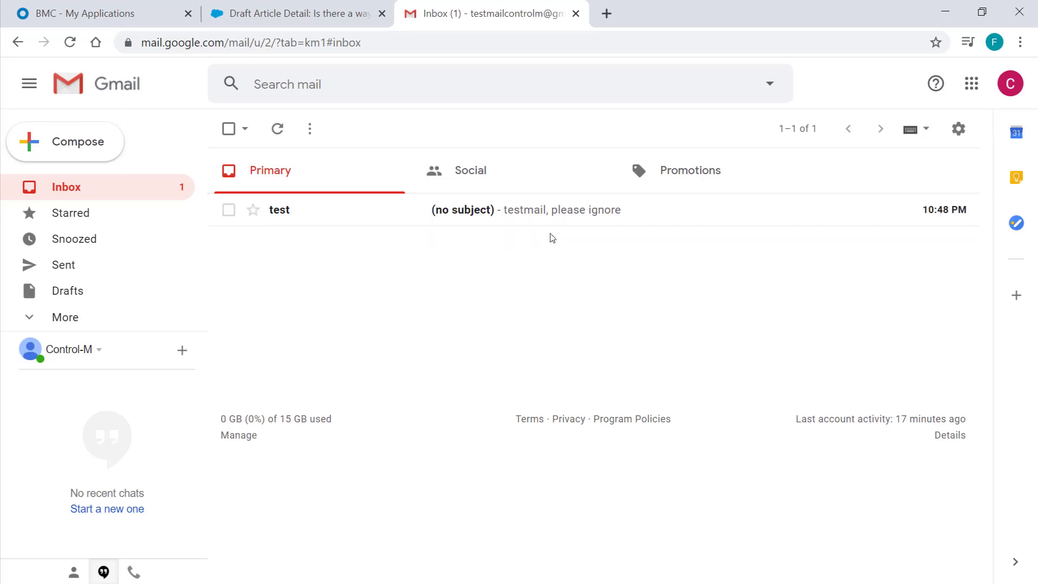
pyautogui.click(462, 210)
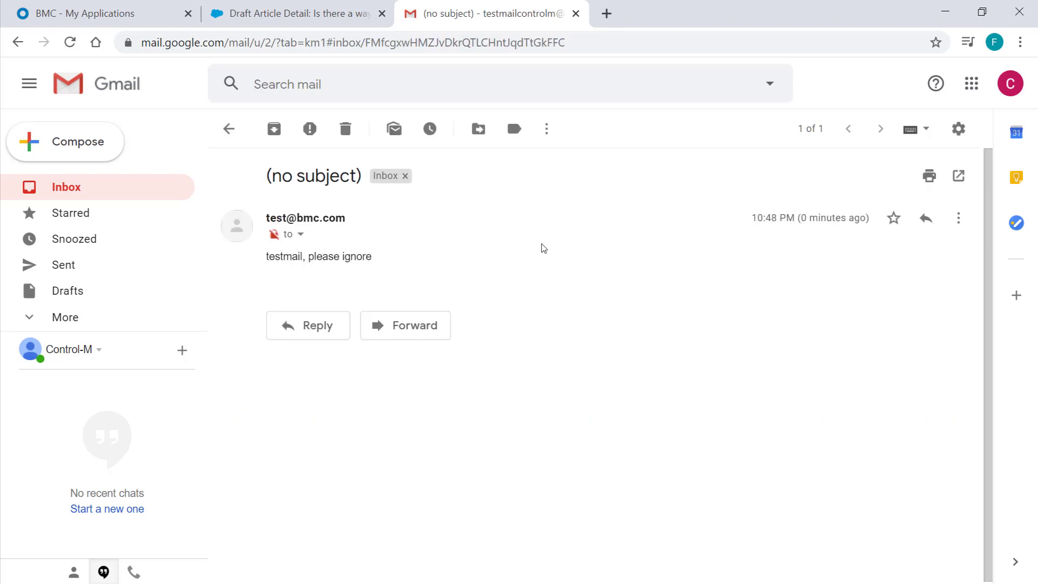